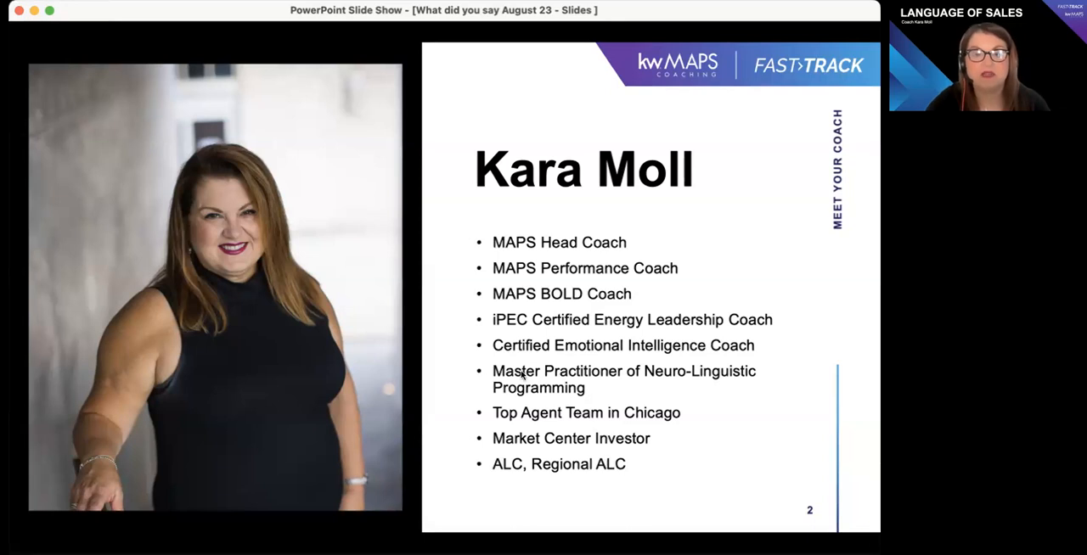
Advance to the slide defining Direct Cause & Effect as X causes Y
key(right)
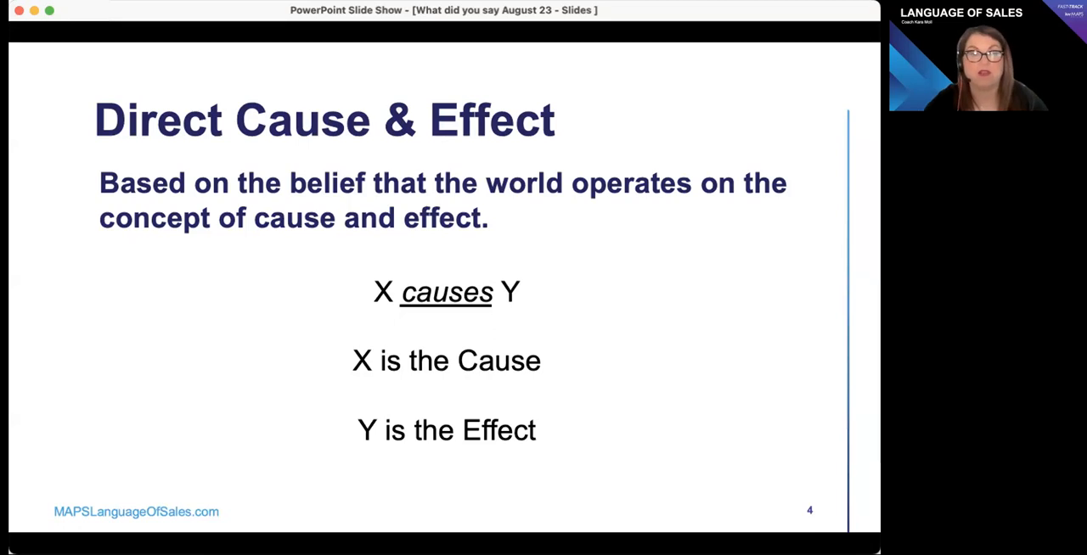
Advance past the X-for-agreement, Y-for-future slide to the Bridge Words table
key(right)
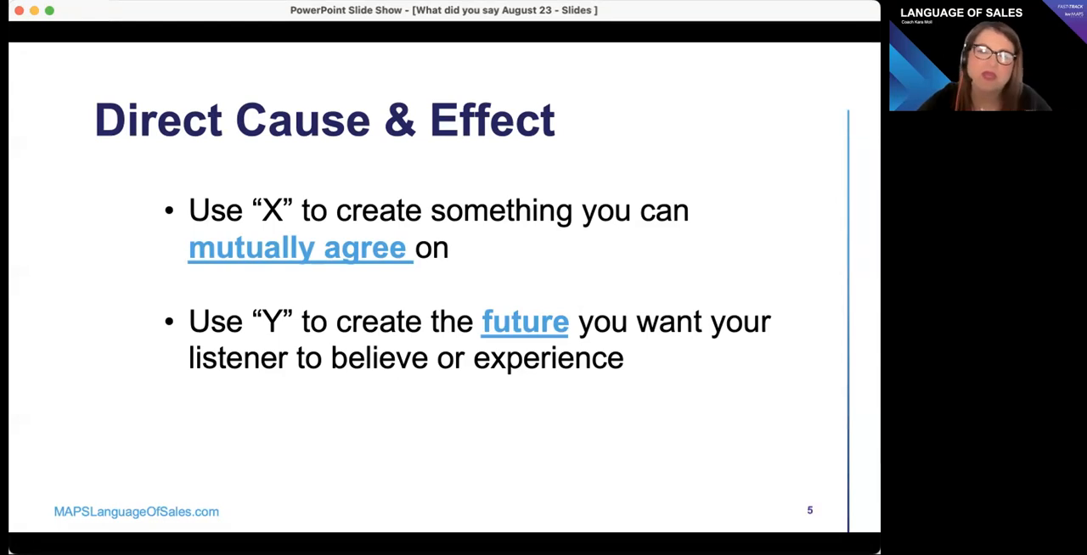
mouse_move(297, 472)
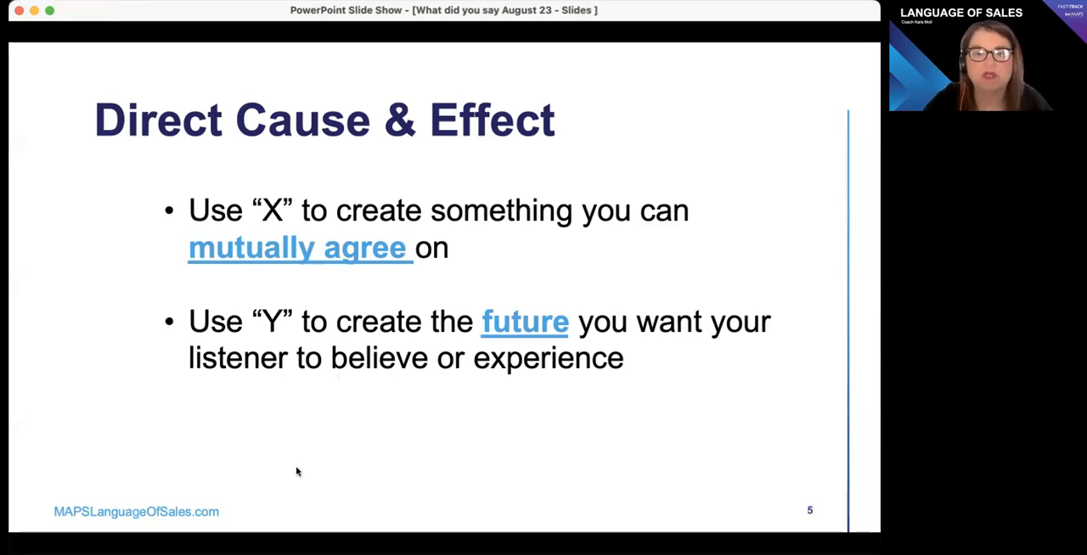
right_click(450, 401)
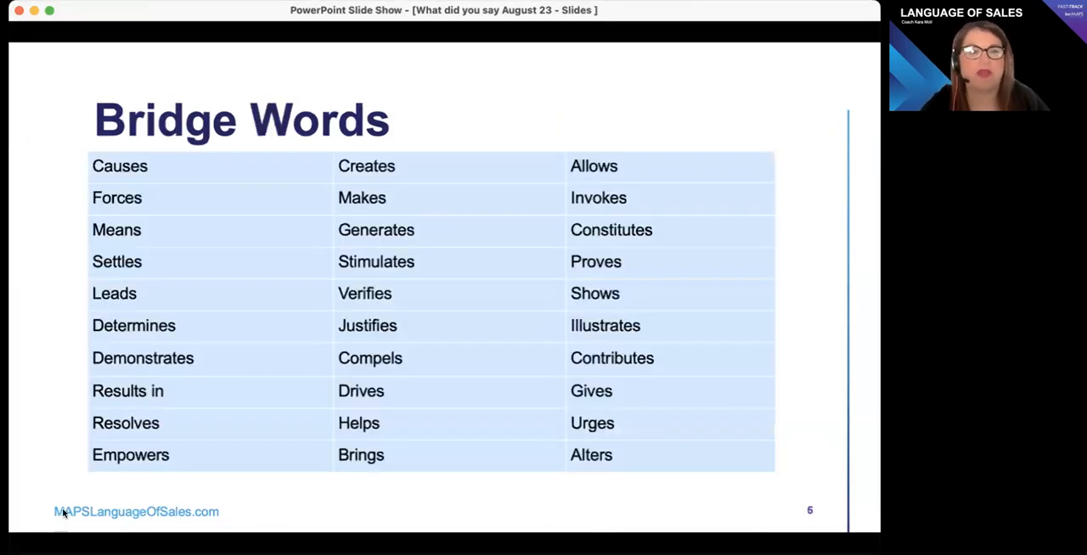
mouse_move(649, 295)
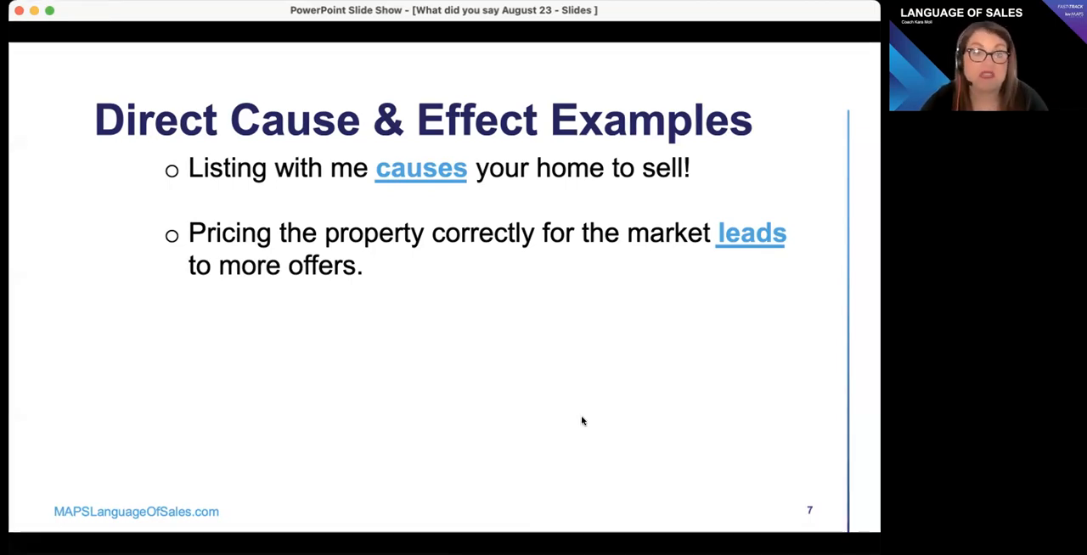
Reveal the next two examples on offers and learning on the Examples slide
key(right)
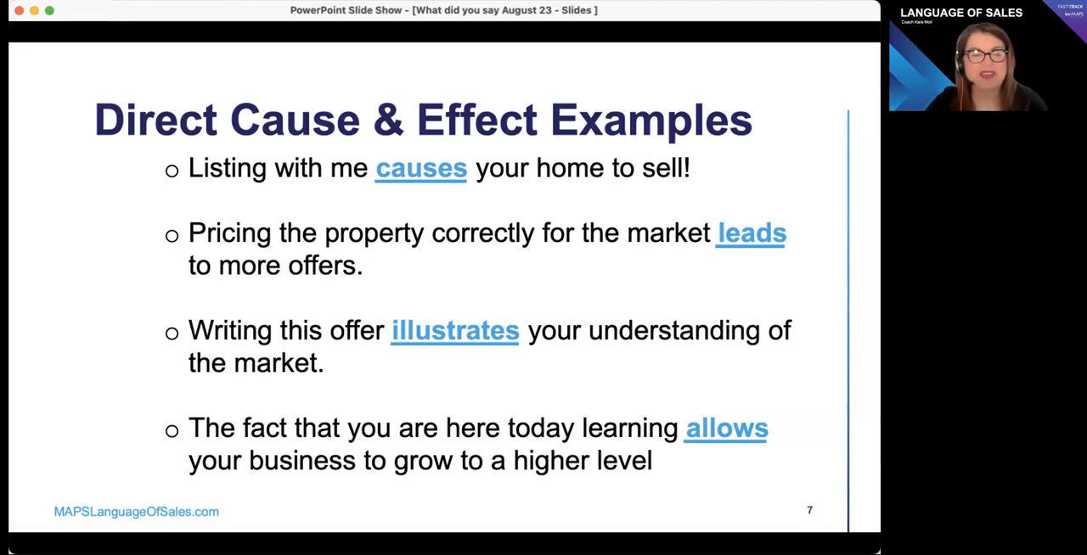
Advance to slide 8, the example about calling today to set an appointment
key(right)
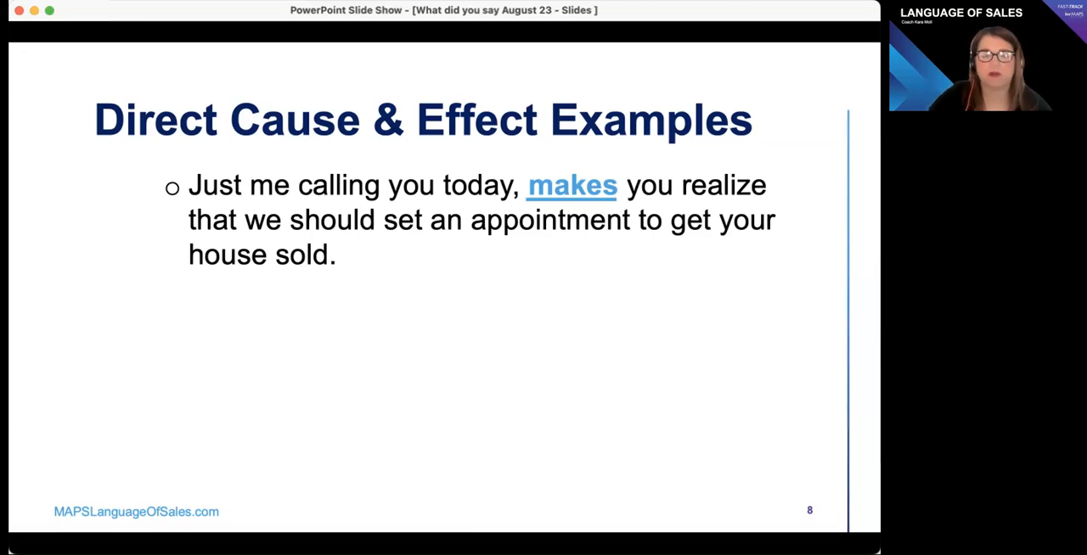
Reveal the second example using 'demonstrates' to urge signing the contract now
key(right)
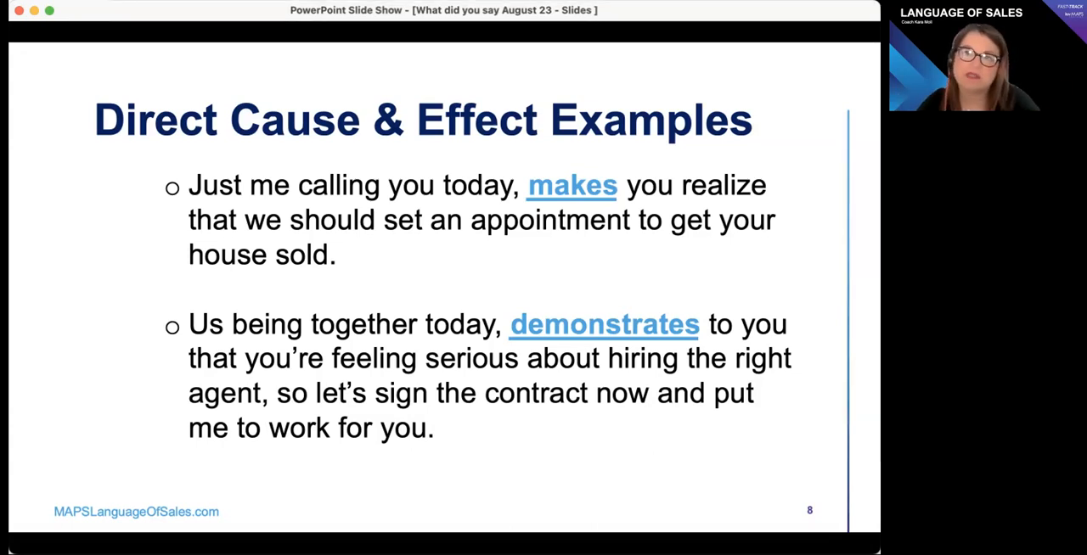
Advance to slide 9, which repeats the Bridge Words table
key(right)
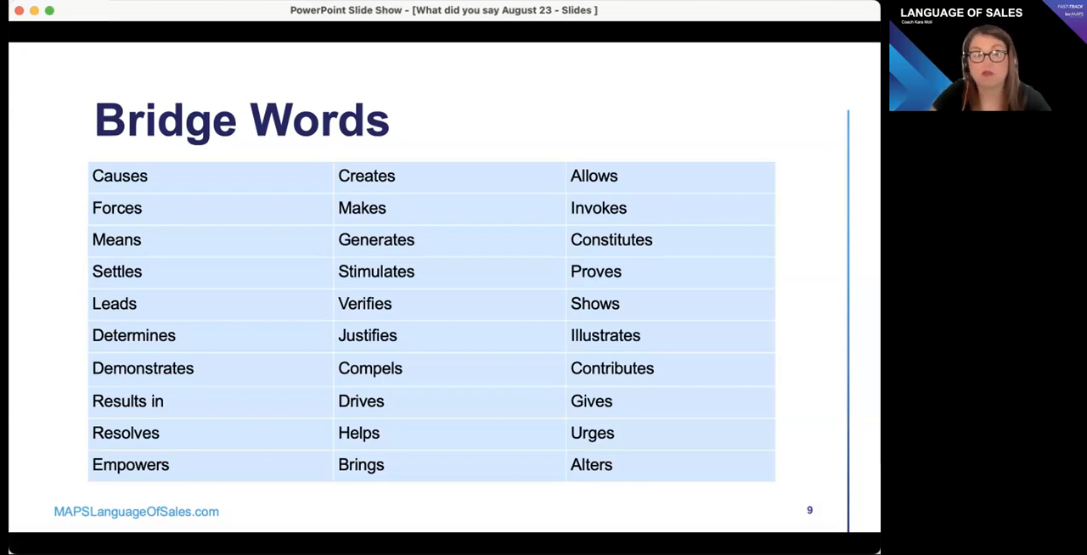
Advance to slide 10, Enroll Now, with session details, pricing and promo code
key(right)
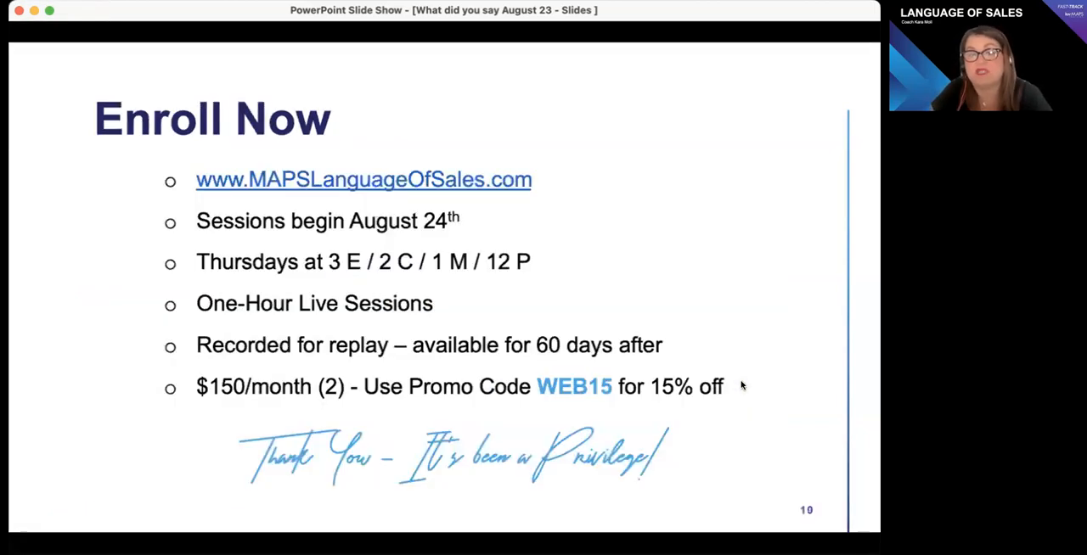